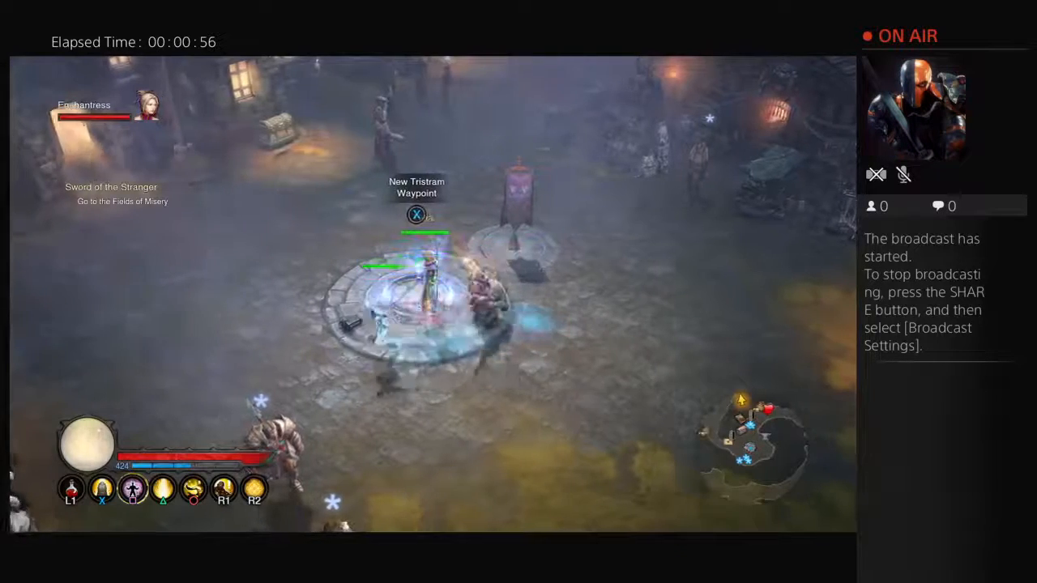
Pause the co-op game in New Tristram and reach the Gameplay options
{"action": "key", "text": "Options"}
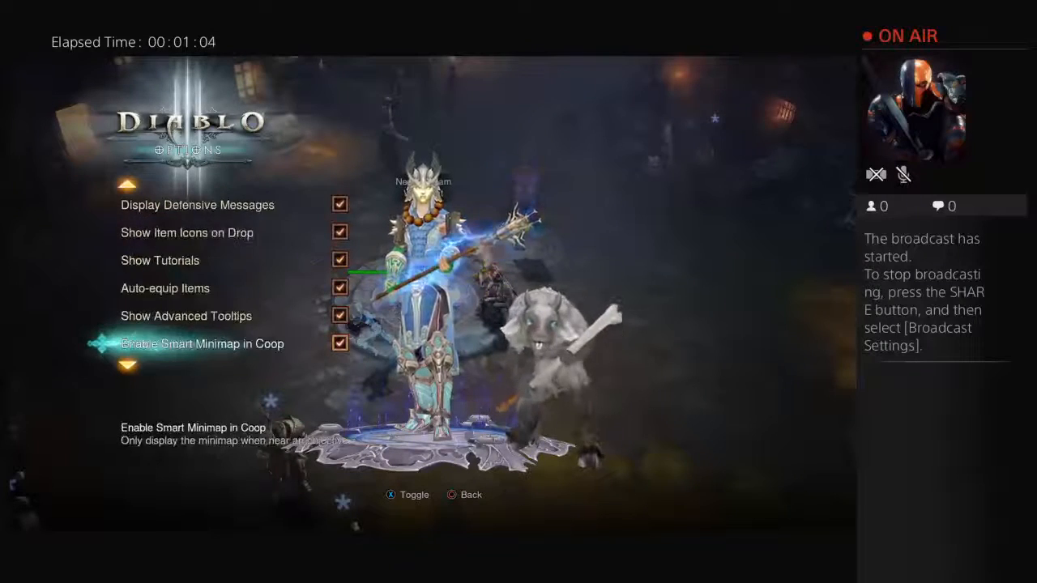
Review gameplay options down to Rarity Icons for Items, then return to the pause menu
{"action": "scroll", "scroll_direction": "down", "scroll_amount": 3}
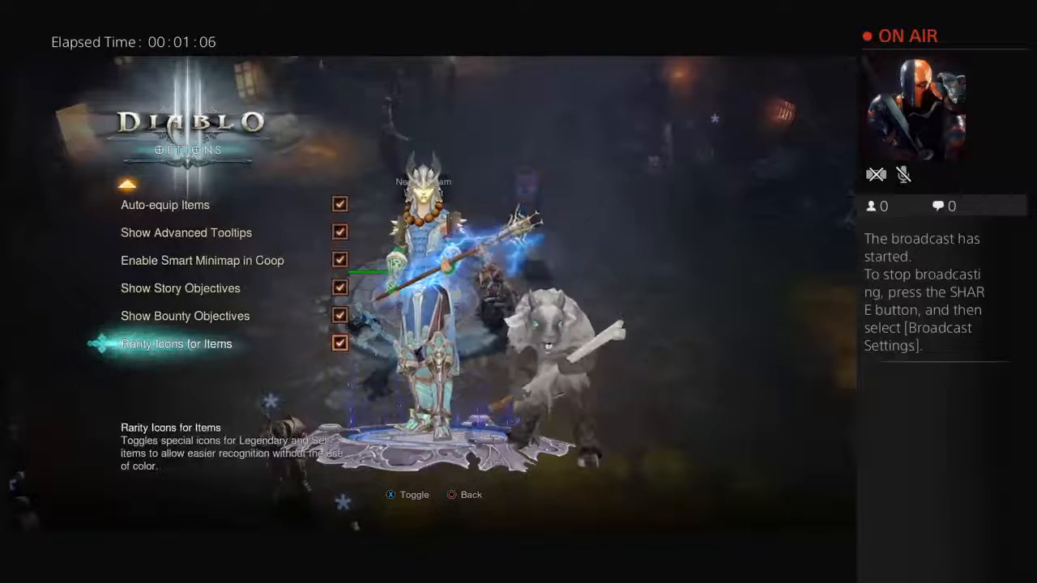
{"action": "key", "text": "Circle"}
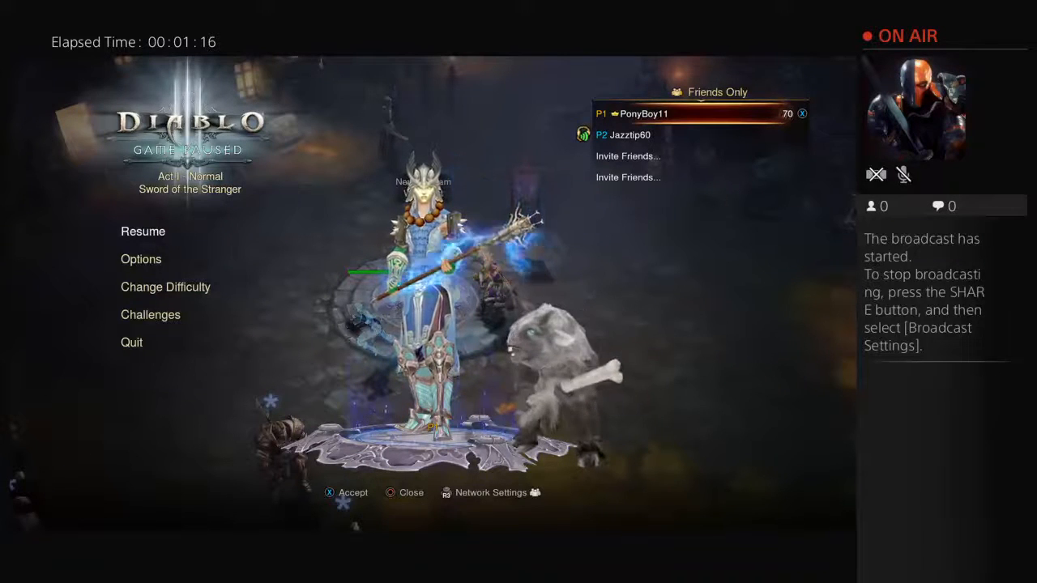
Resume play and bring up the New Tristram area map with the second player present
{"action": "left_click", "coordinate": [143, 230]}
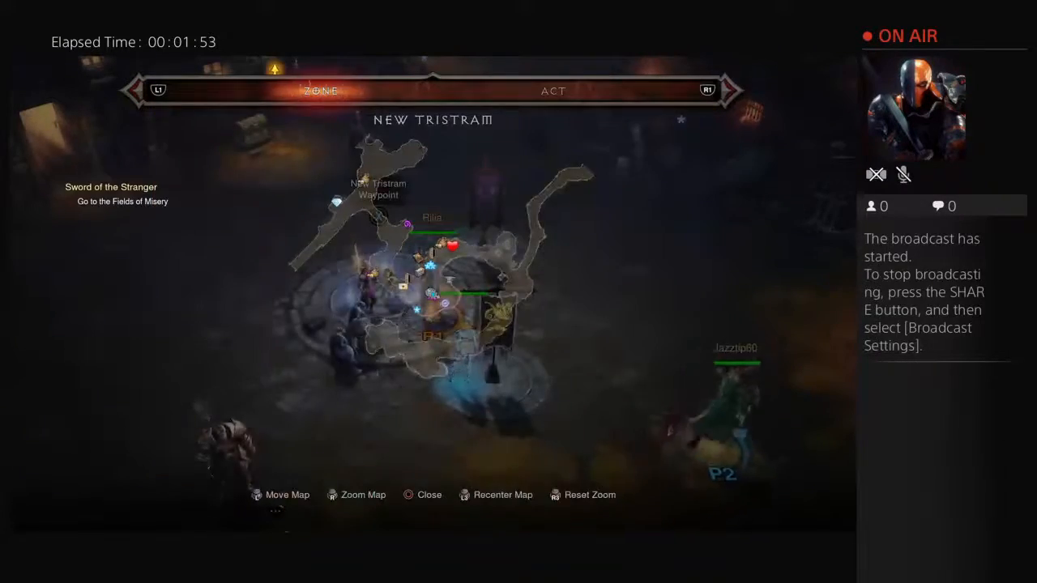
Close the map, pause again and show the General challenges with a score of 2850
{"action": "left_click", "coordinate": [408, 496]}
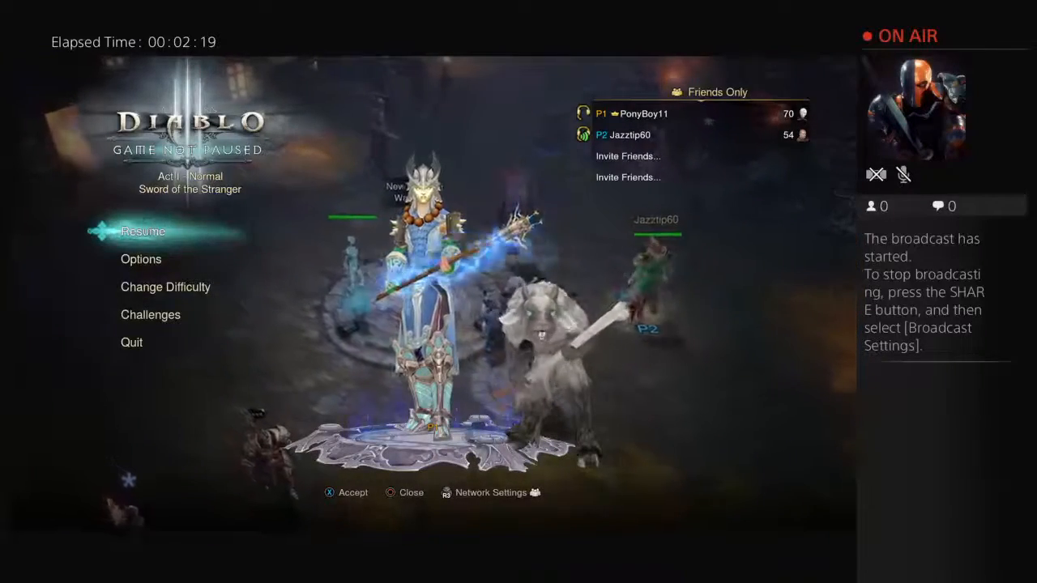
{"action": "key", "text": "down"}
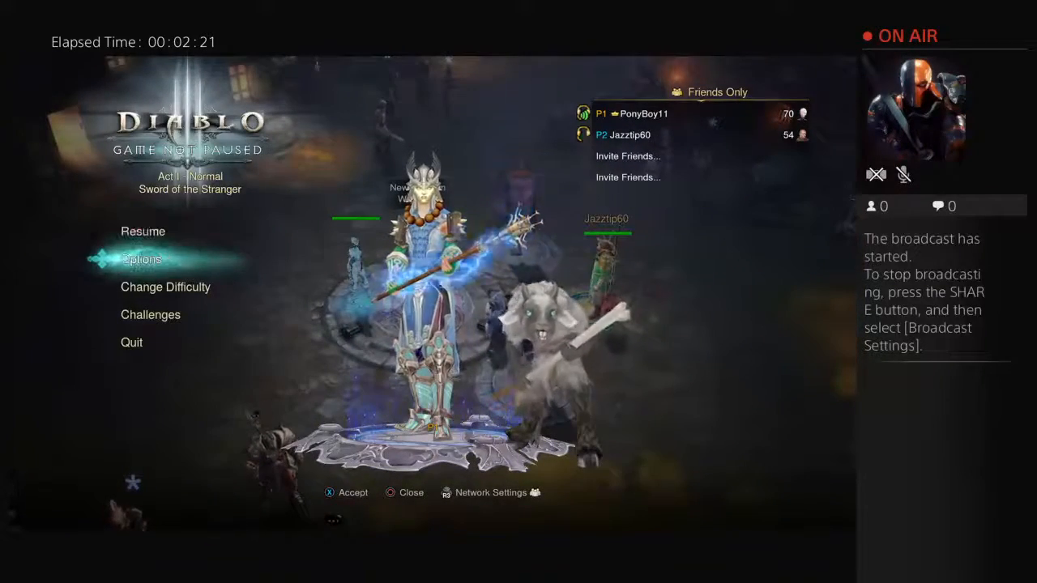
{"action": "left_click", "coordinate": [149, 314]}
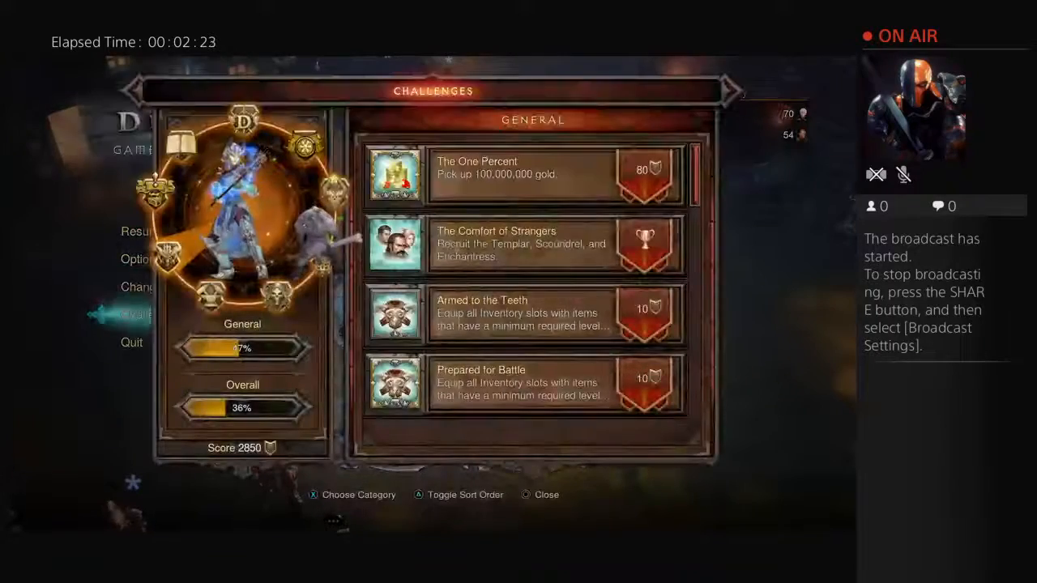